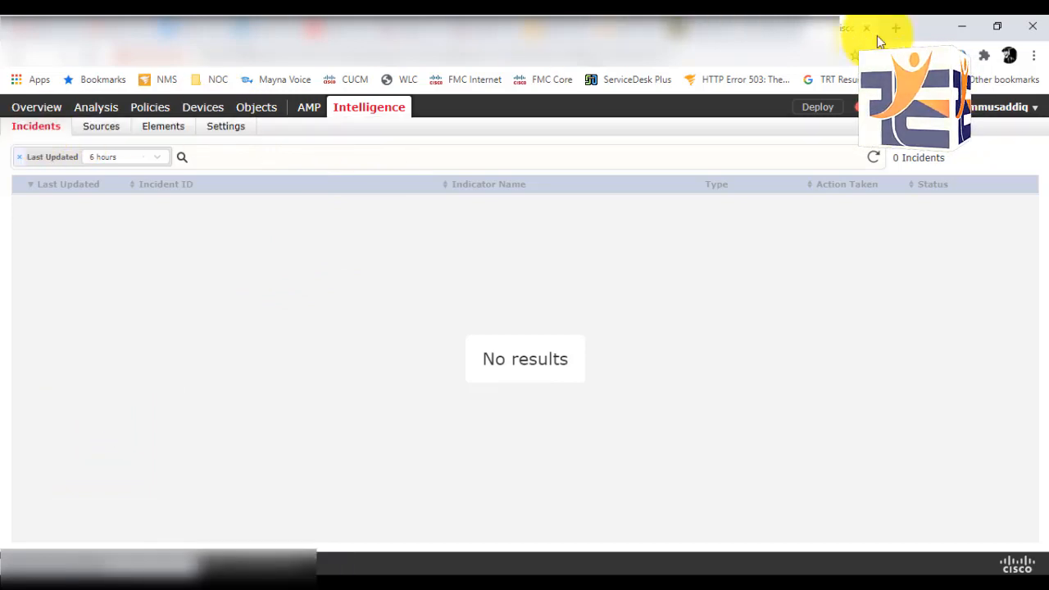
# Reach the firewall's Advanced Troubleshooting page via Device Management and switch to Threat Defense CLI
pyautogui.click(203, 107)
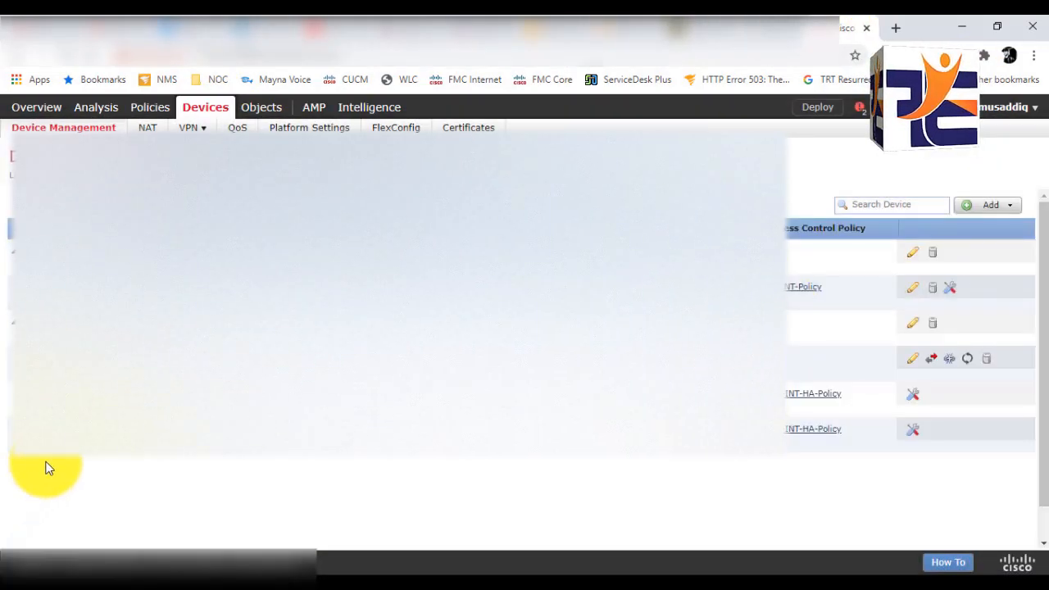
pyautogui.moveTo(187, 506)
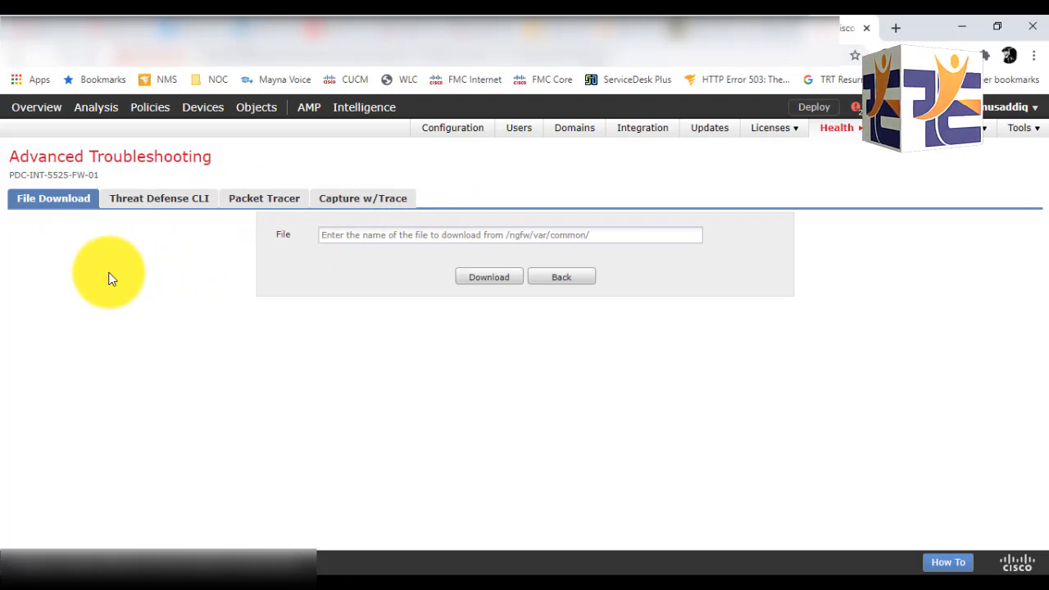
pyautogui.click(510, 236)
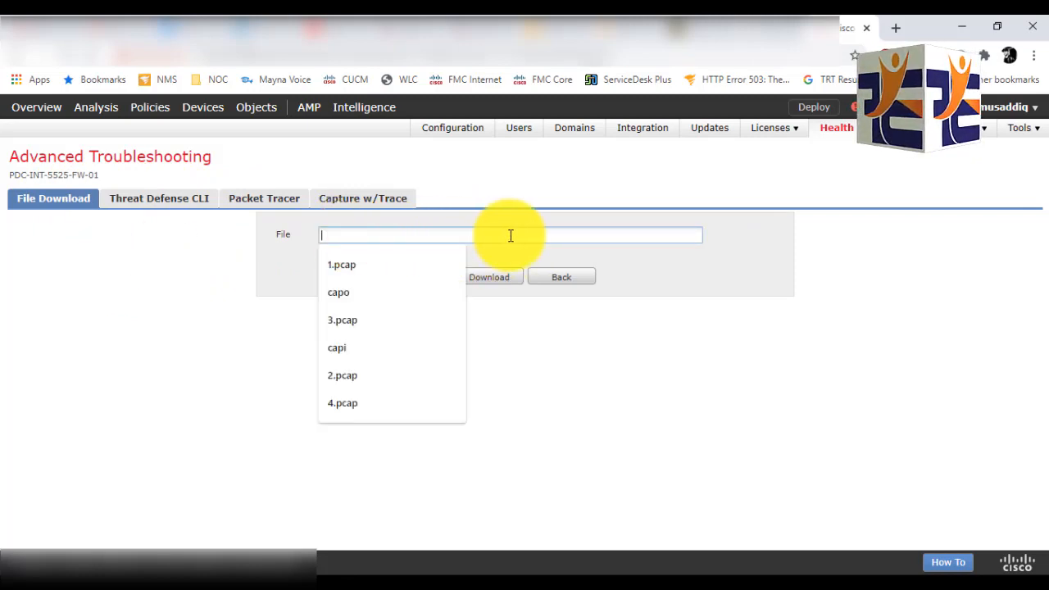
pyautogui.click(159, 196)
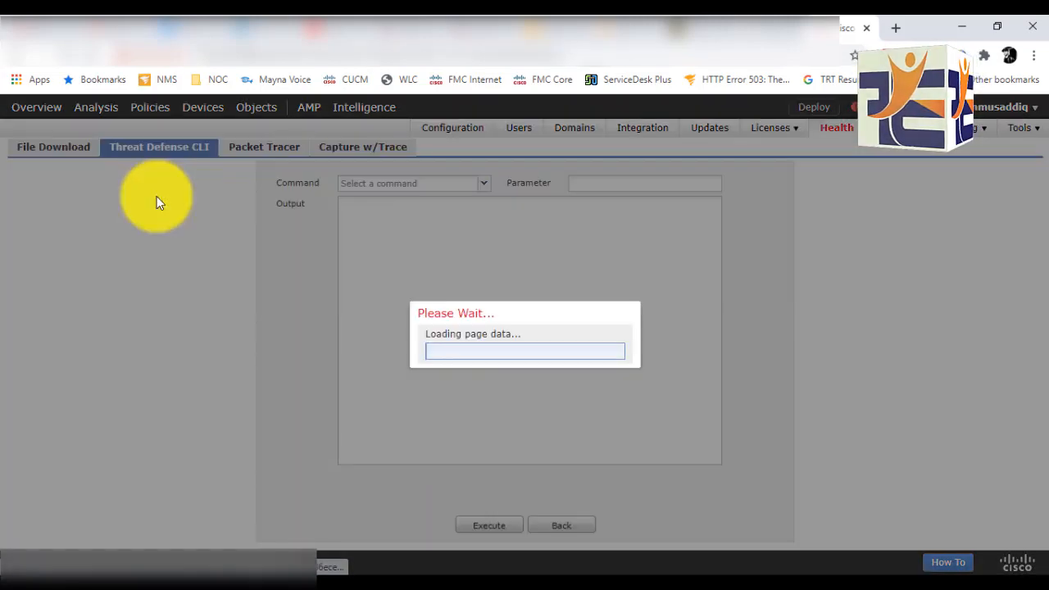
# Run a Packet Tracer trace on the firewall and show its phase-by-phase results
pyautogui.click(264, 196)
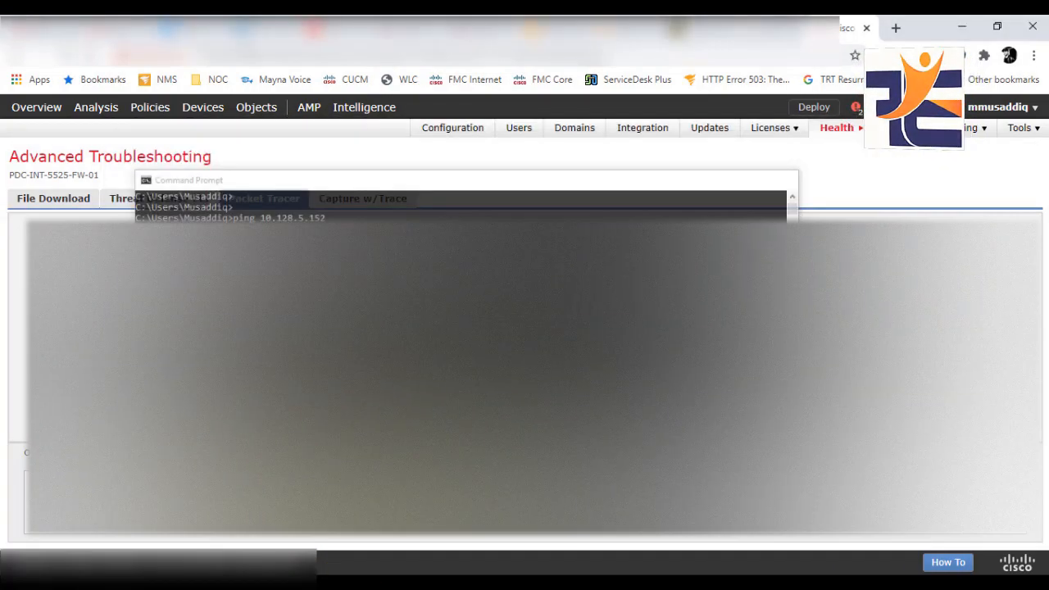
pyautogui.click(264, 197)
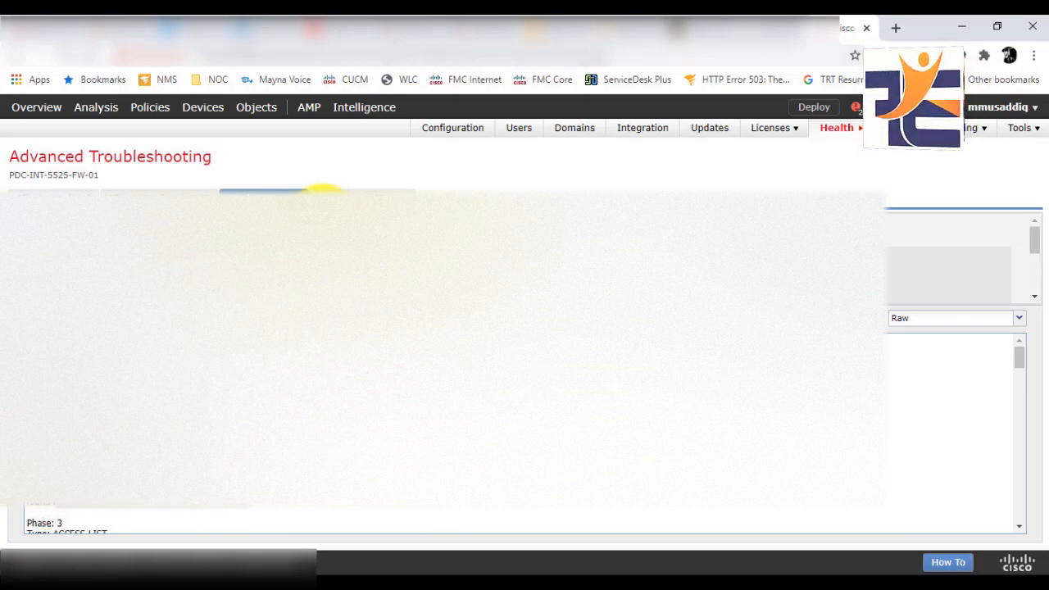
# Show the Capture w/Trace tool with its capture list and output format
pyautogui.click(362, 148)
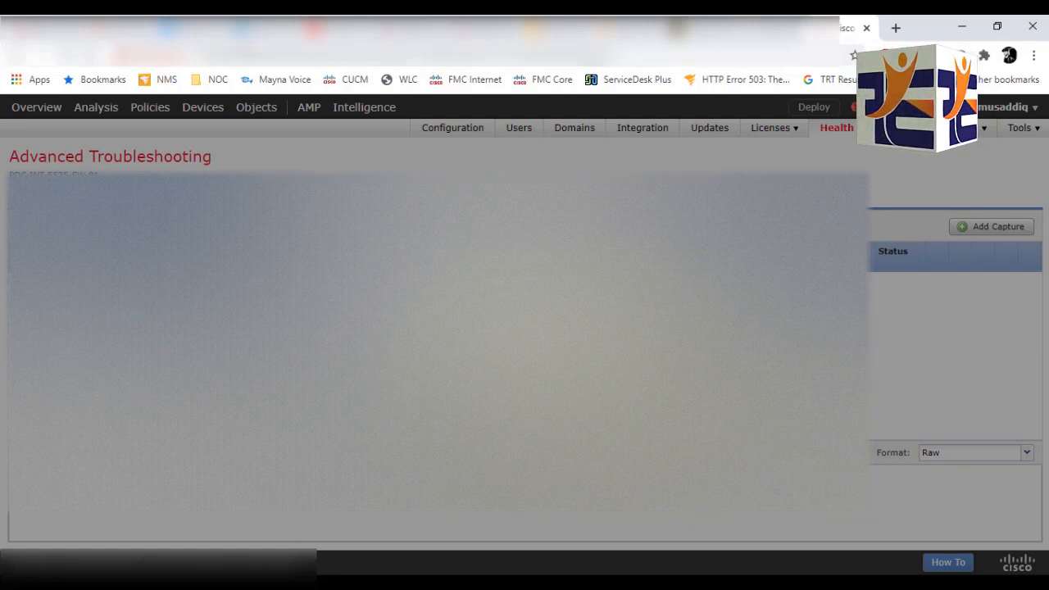
# Add and save a new capture with trace, then review its running packet output
pyautogui.click(989, 226)
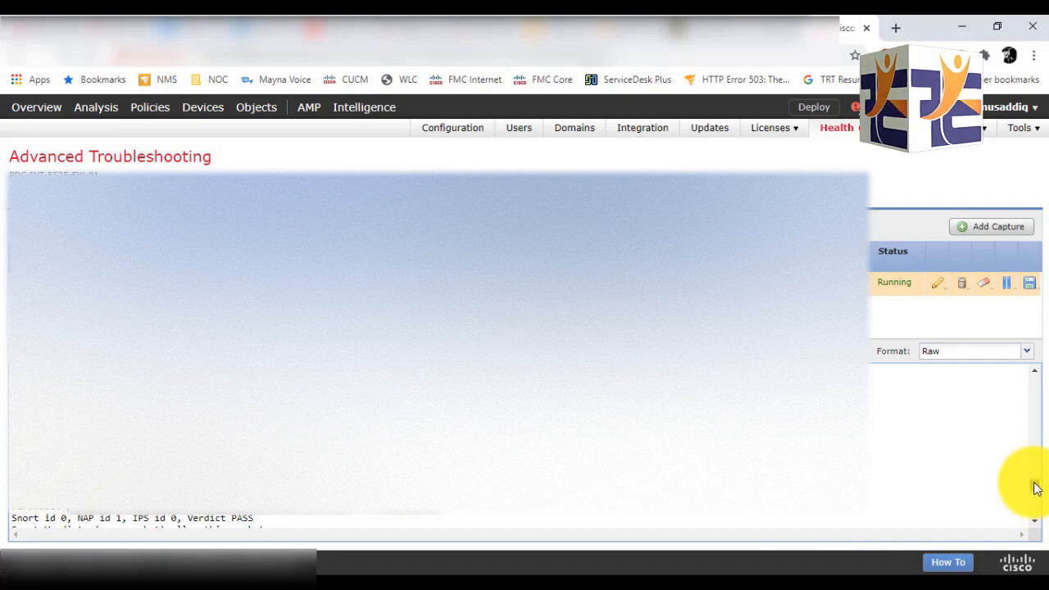
pyautogui.scroll(-3)
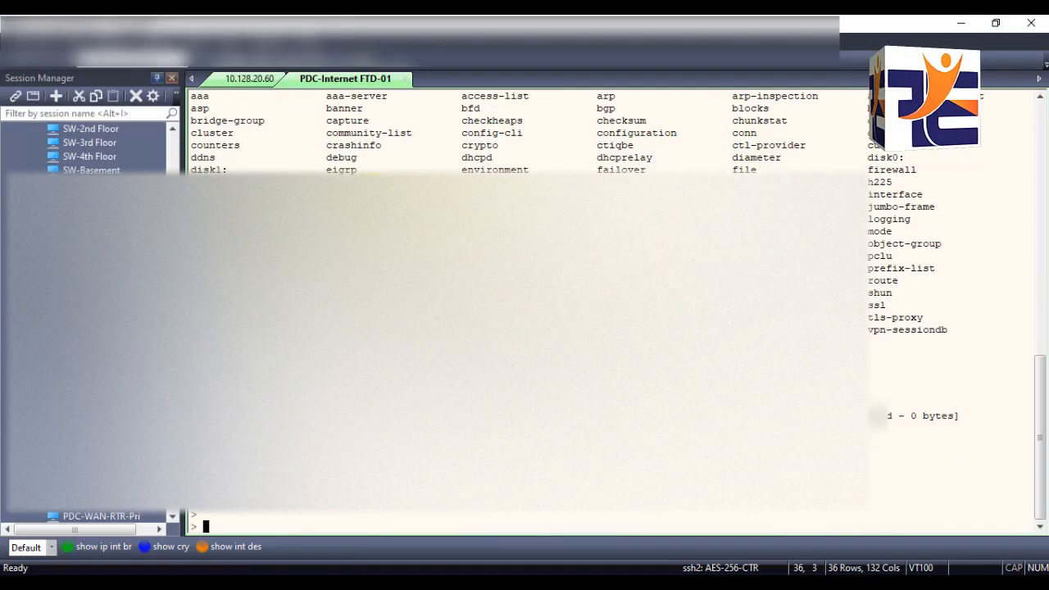
# List the available 'show' subcommands in the SecureCRT session to the FTD
pyautogui.write('show')
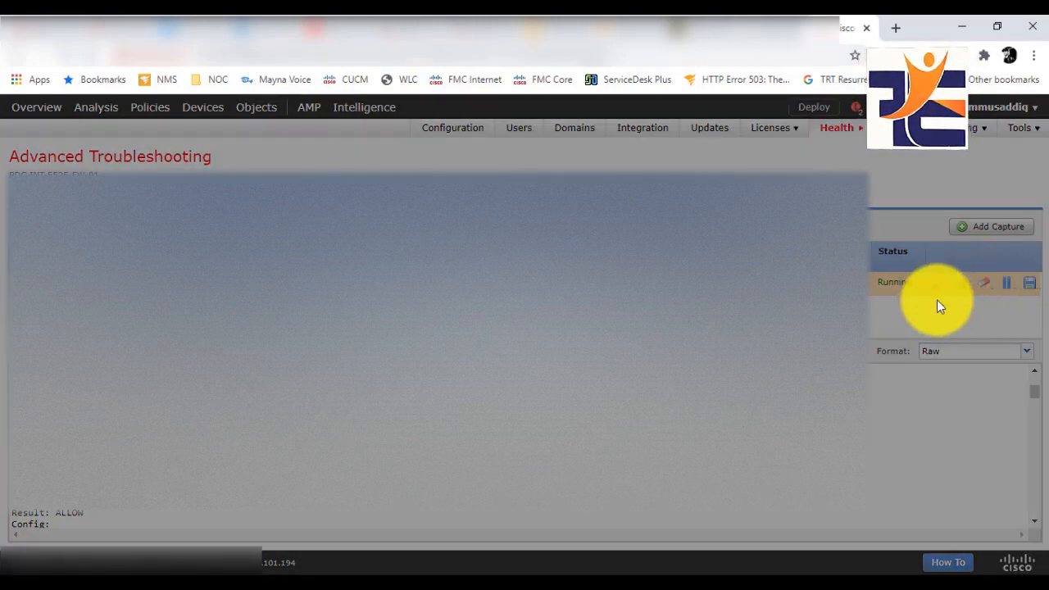
# Stop the running capture so its ALLOW verdict results are ready to save
pyautogui.click(1029, 281)
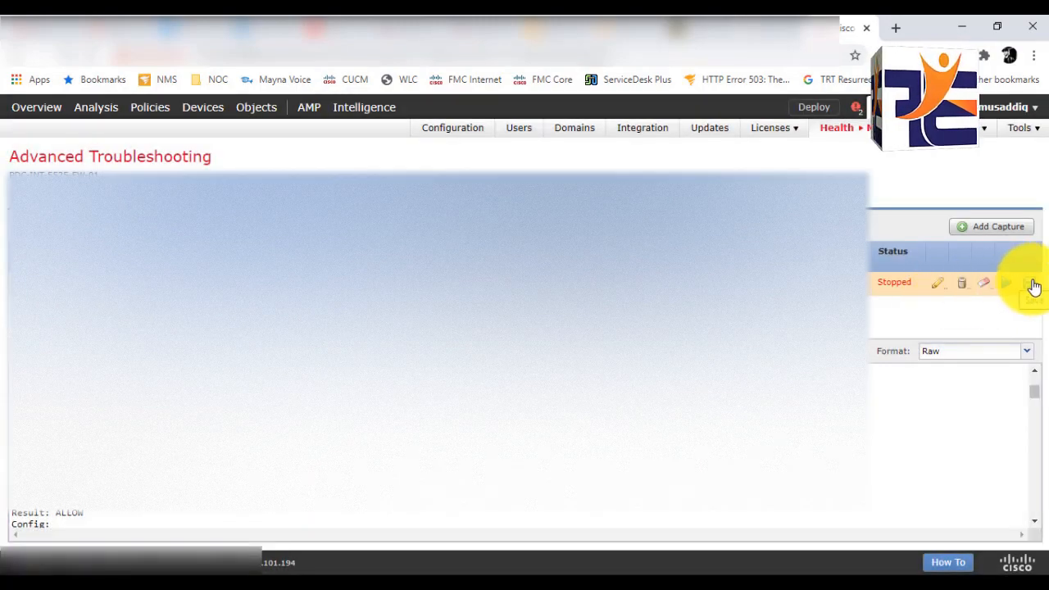